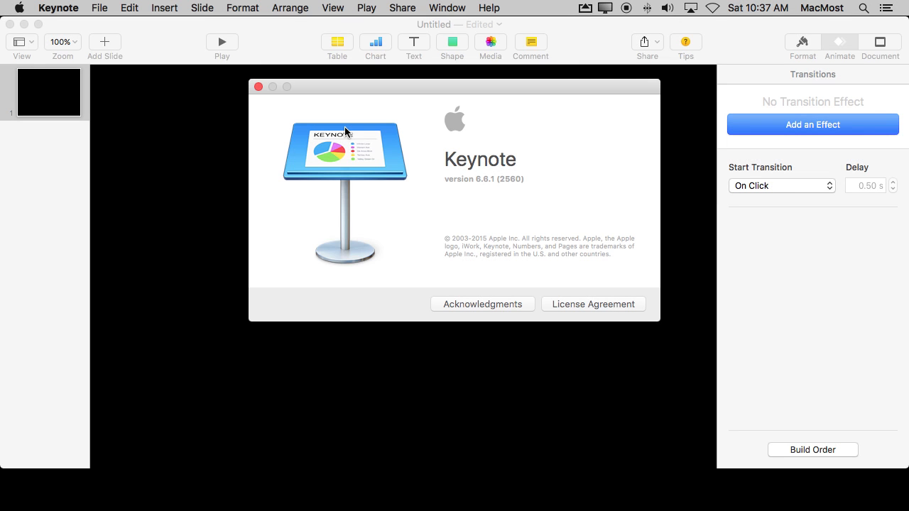
mouse_move(494, 183)
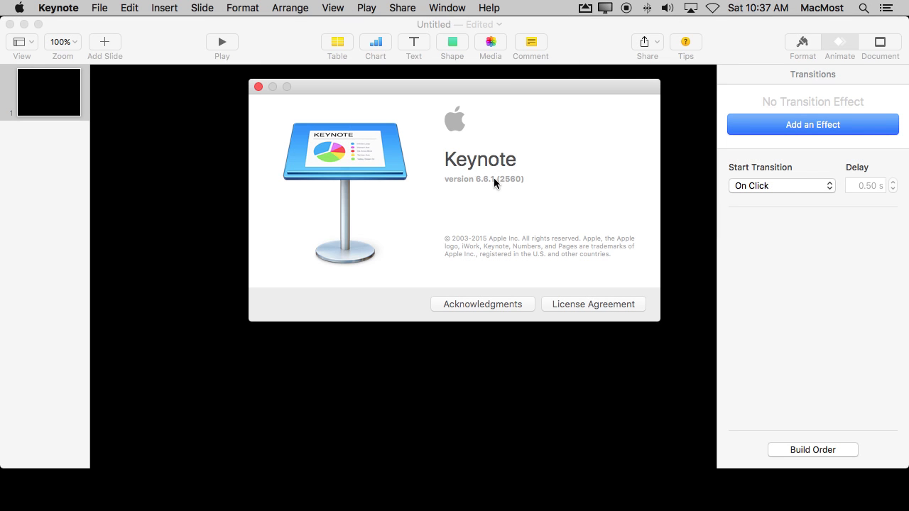
mouse_move(258, 86)
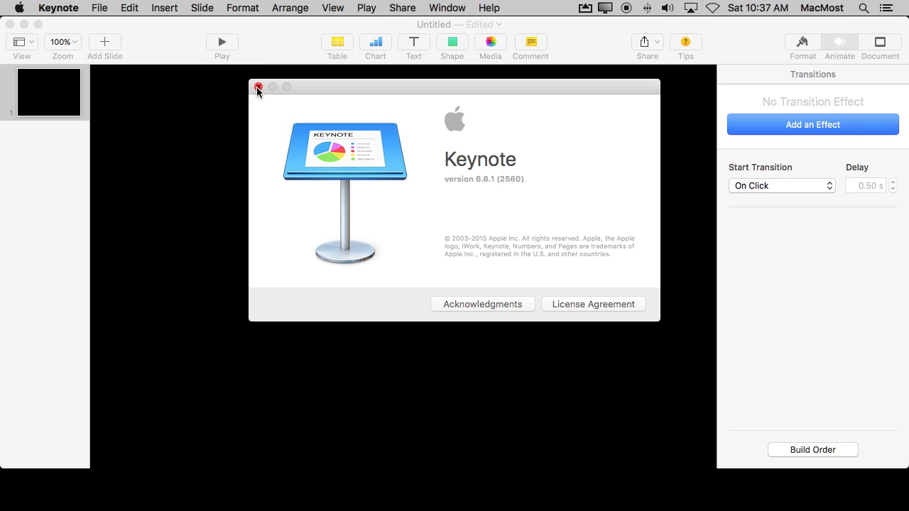
Start a Pen-tool freeform path and bend it into an arc winding inward as a spiral
left_click(258, 86)
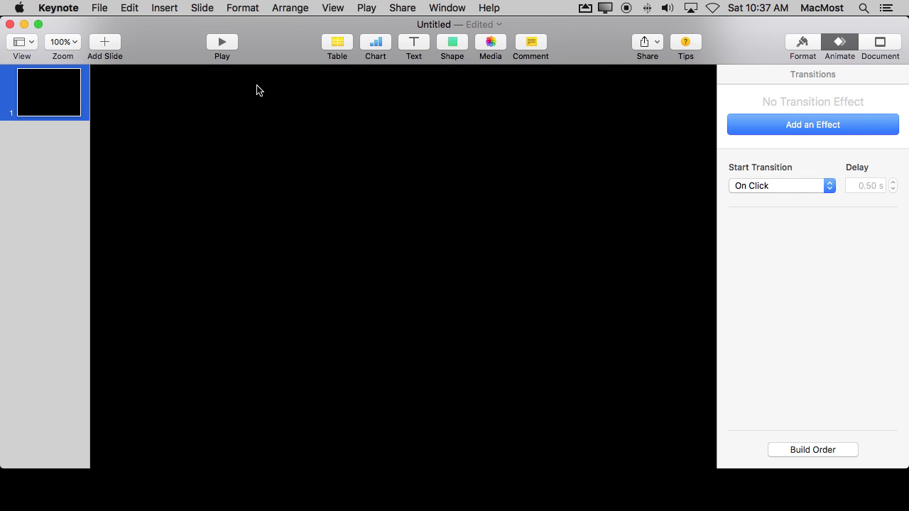
mouse_move(460, 54)
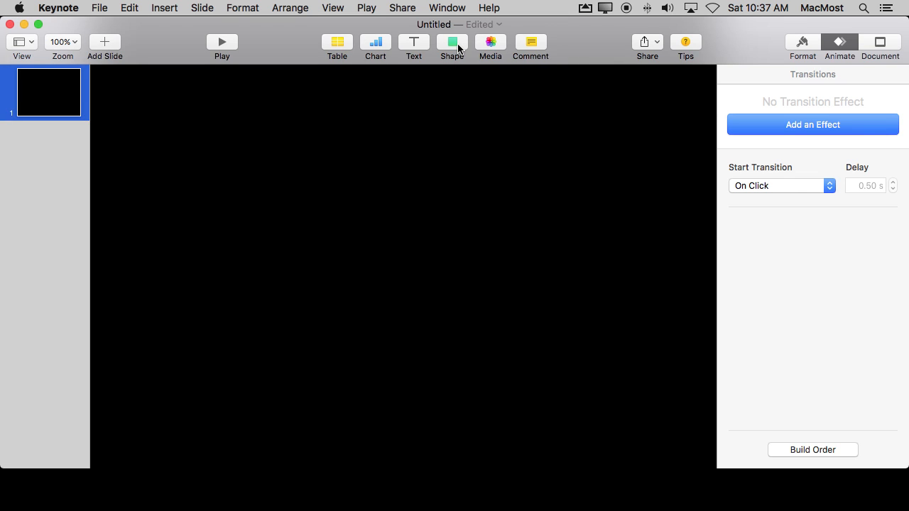
left_click(451, 42)
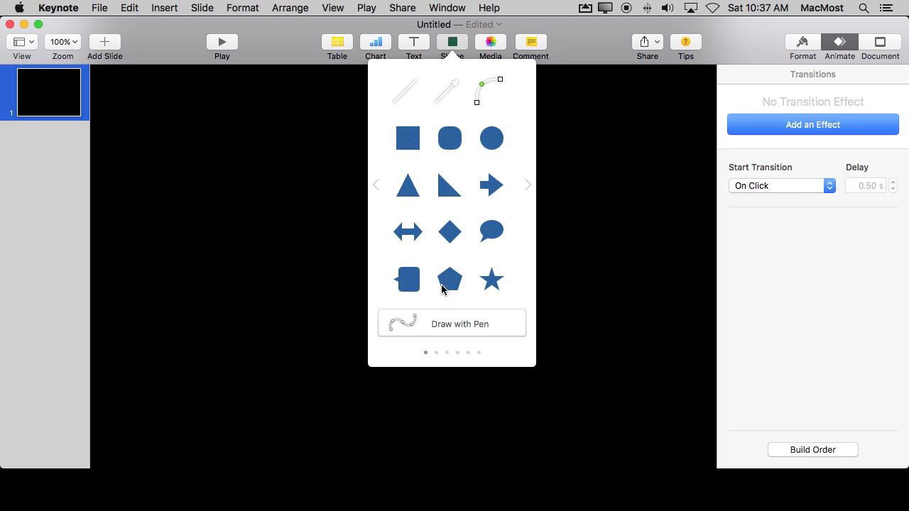
left_click(452, 324)
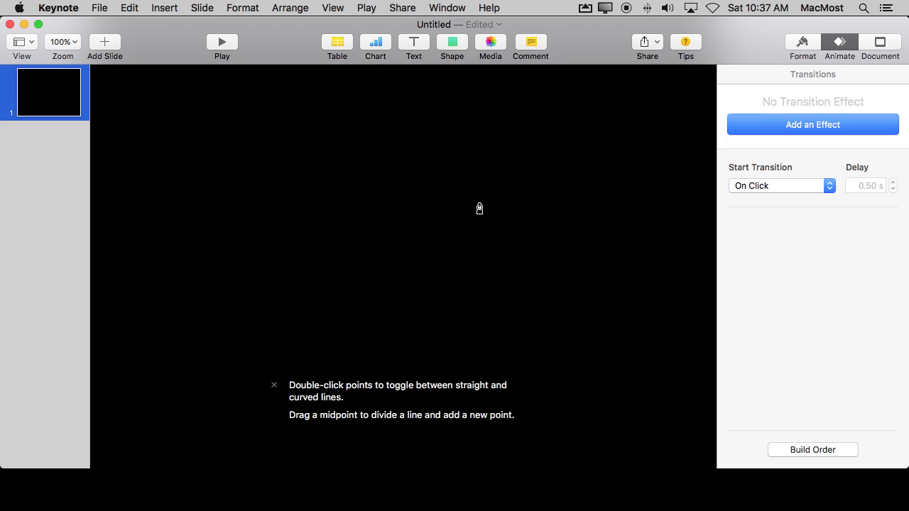
mouse_move(304, 176)
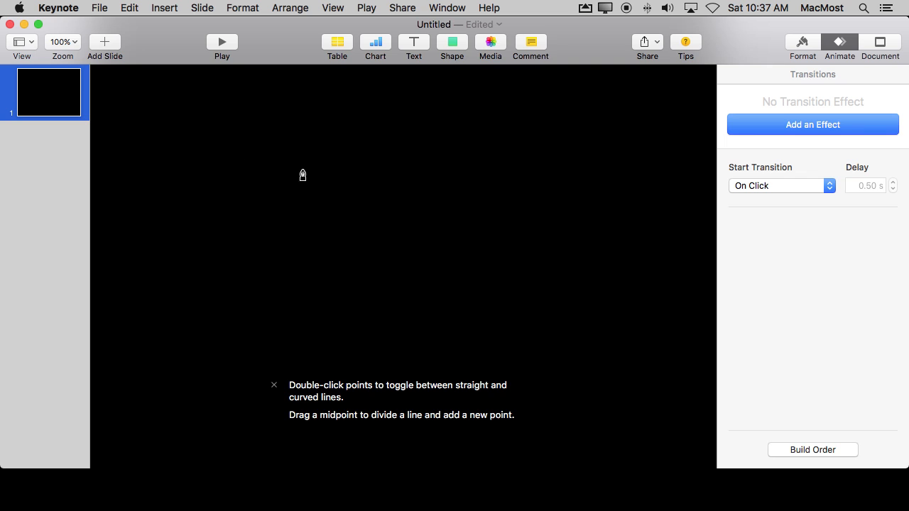
mouse_move(202, 176)
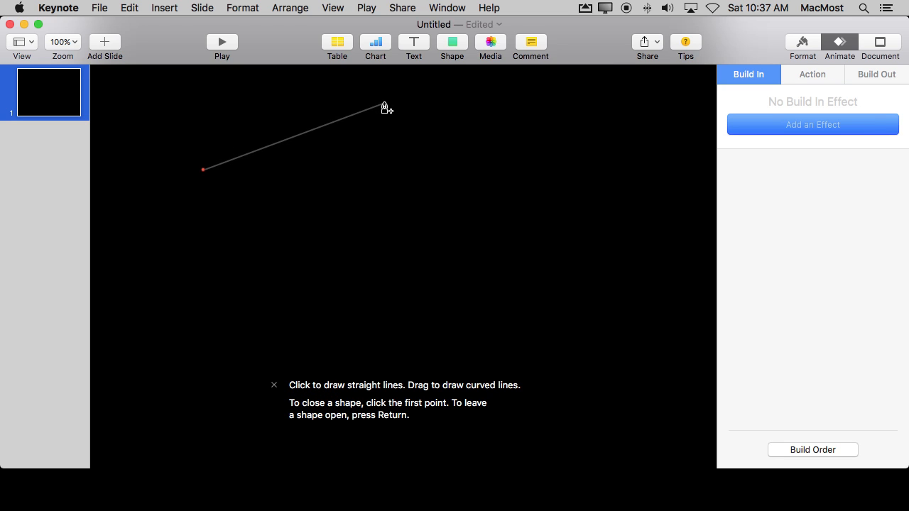
left_click_drag(384, 106, 628, 184)
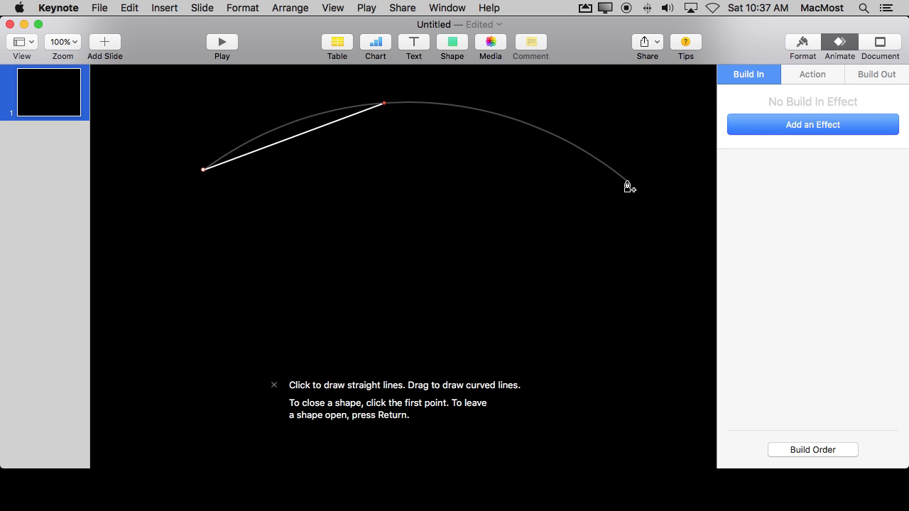
left_click_drag(627, 186, 339, 314)
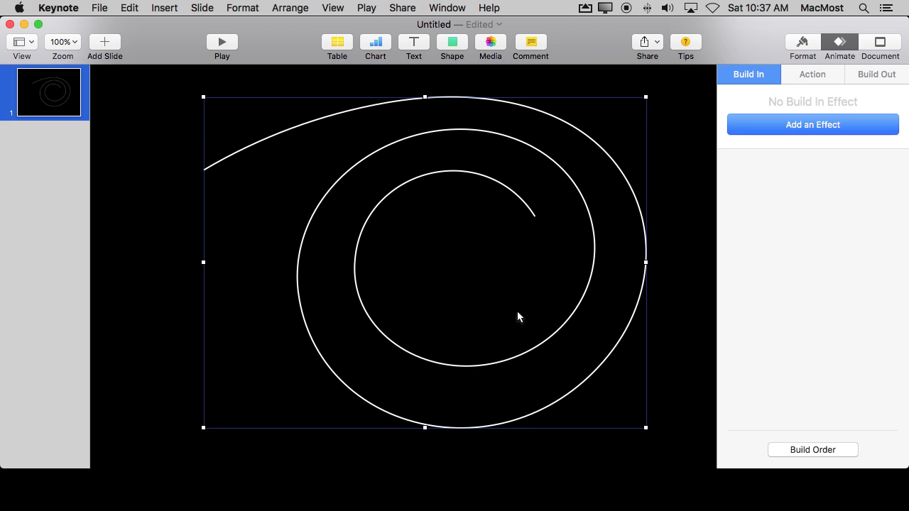
mouse_move(422, 159)
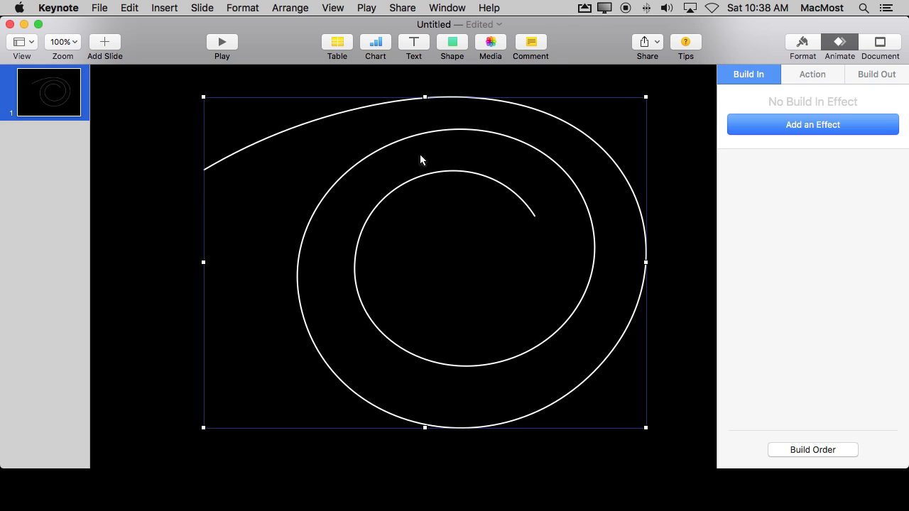
mouse_move(317, 86)
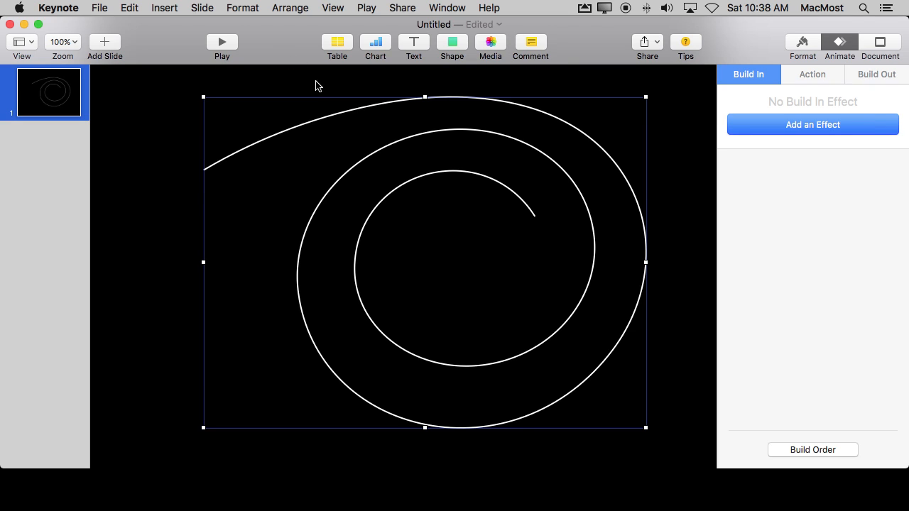
mouse_move(882, 113)
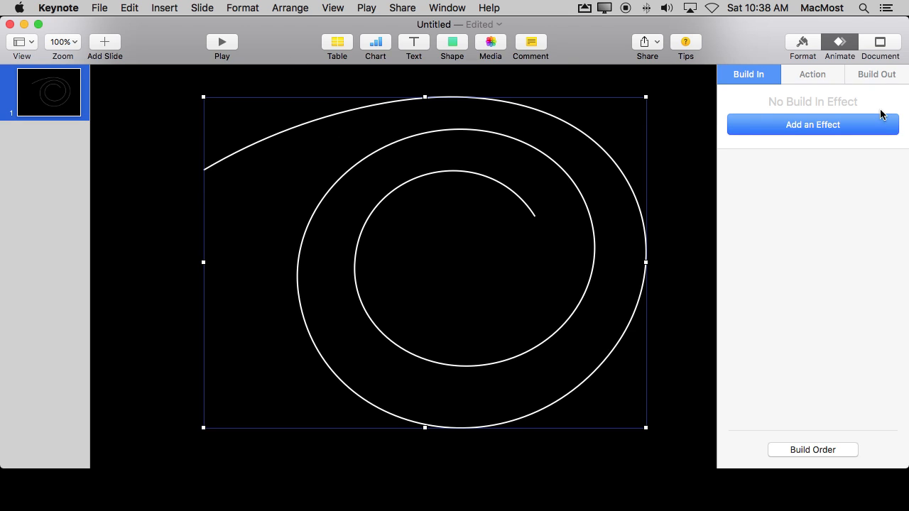
left_click(840, 44)
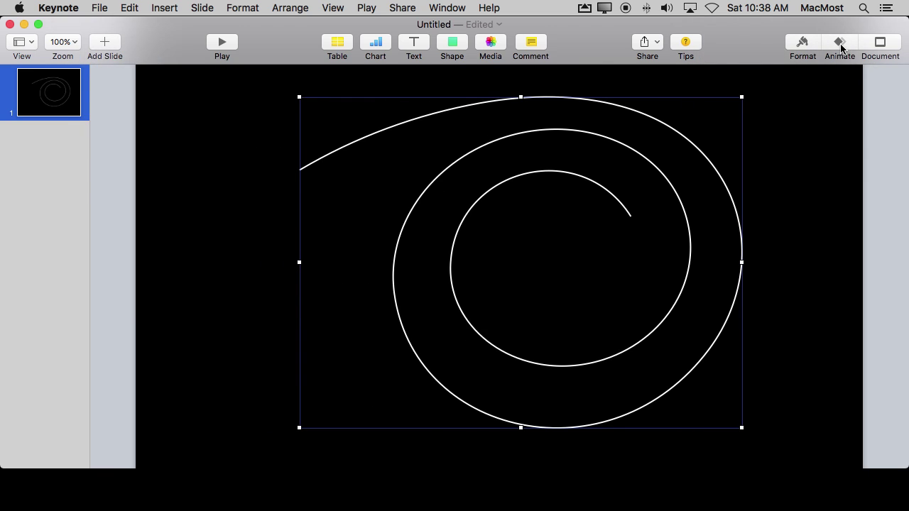
left_click(838, 42)
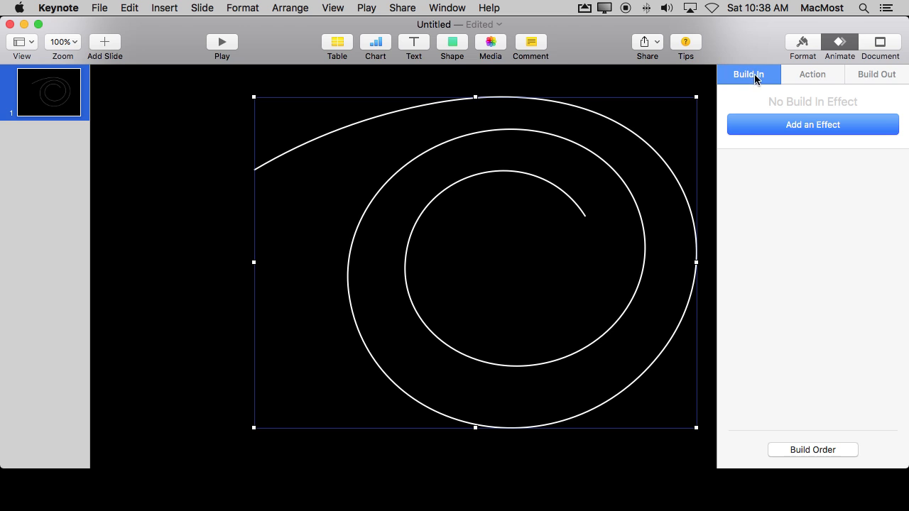
Apply a Line Draw build-in to the spiral, try 18.50 s, preview, then settle on 3 s
left_click(813, 125)
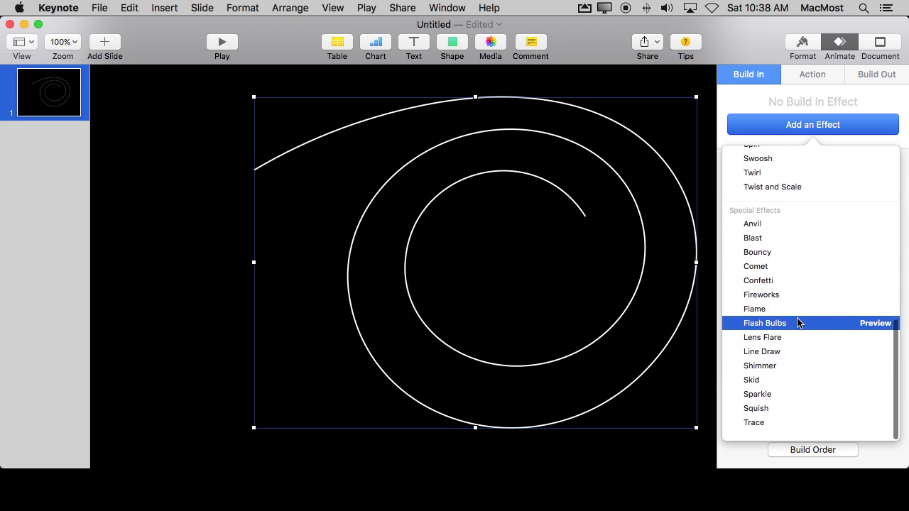
left_click(761, 352)
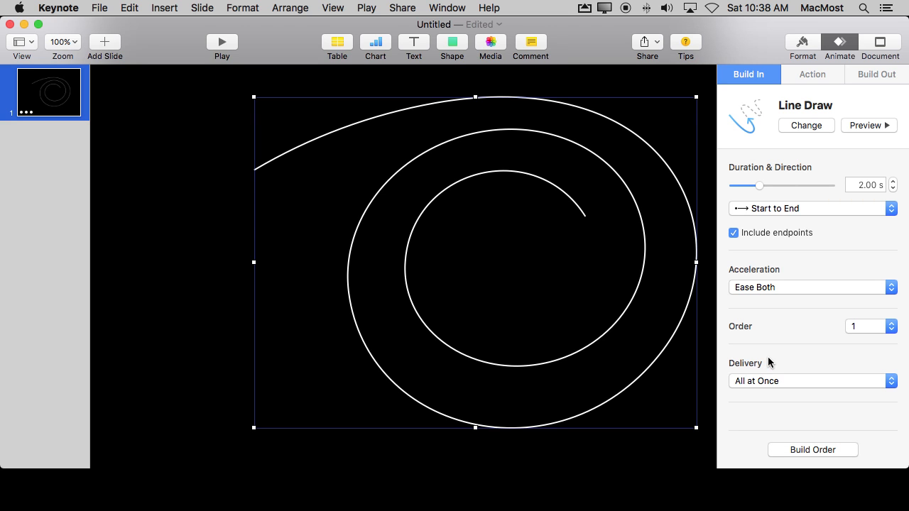
mouse_move(794, 102)
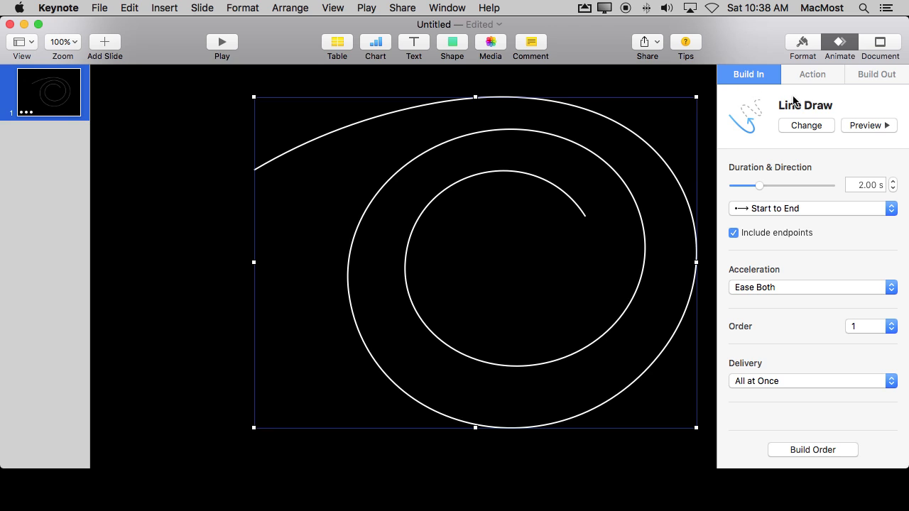
mouse_move(471, 190)
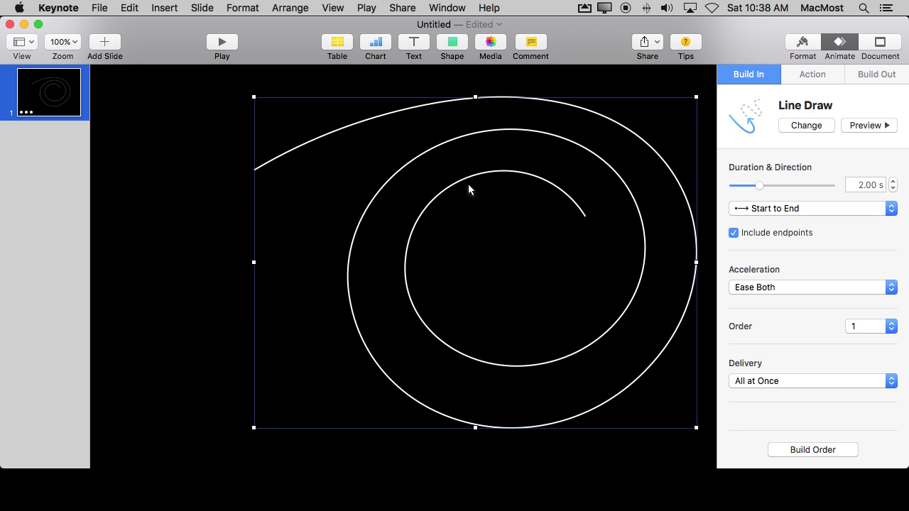
mouse_move(528, 180)
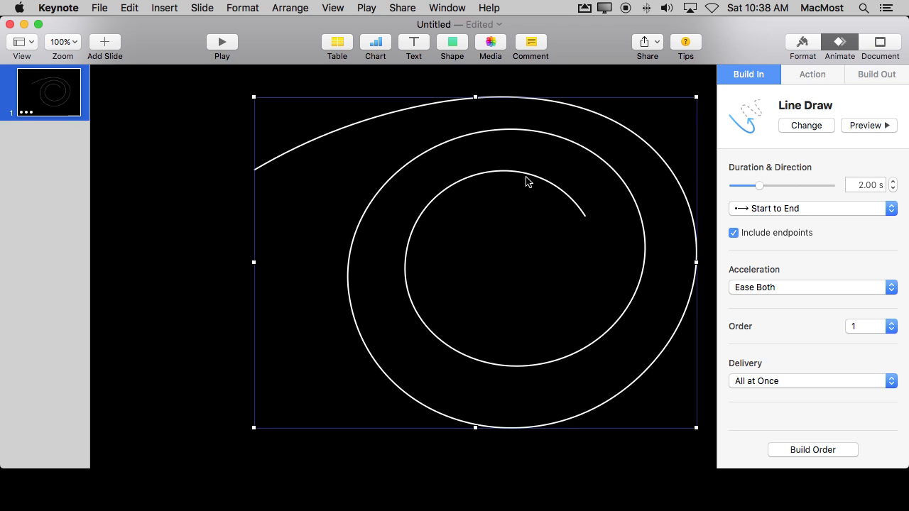
mouse_move(645, 147)
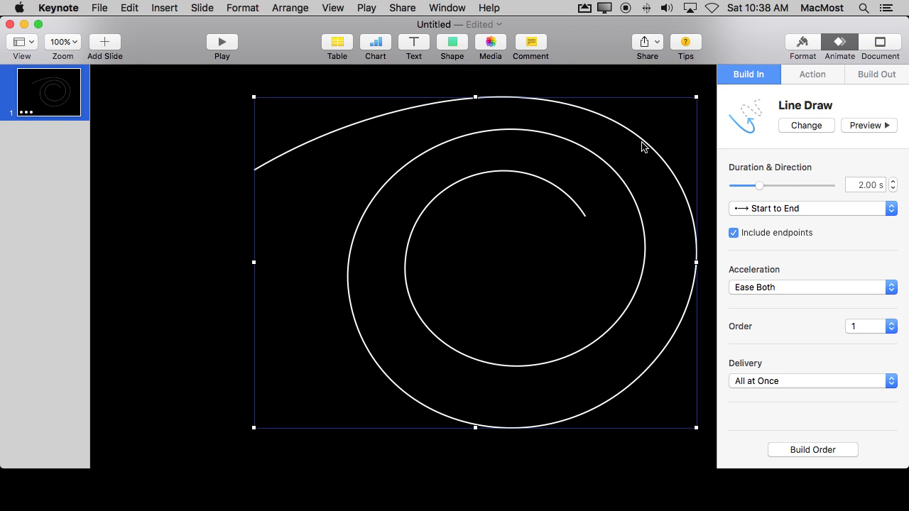
mouse_move(587, 185)
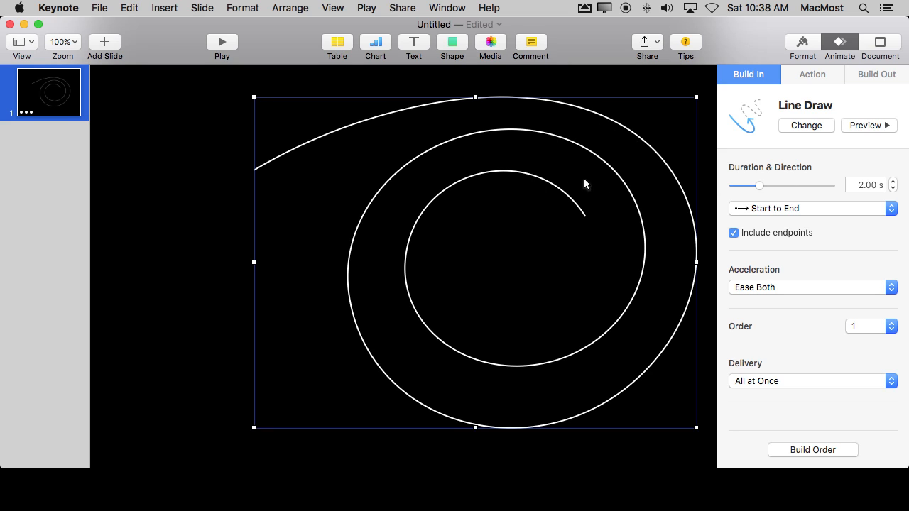
mouse_move(510, 108)
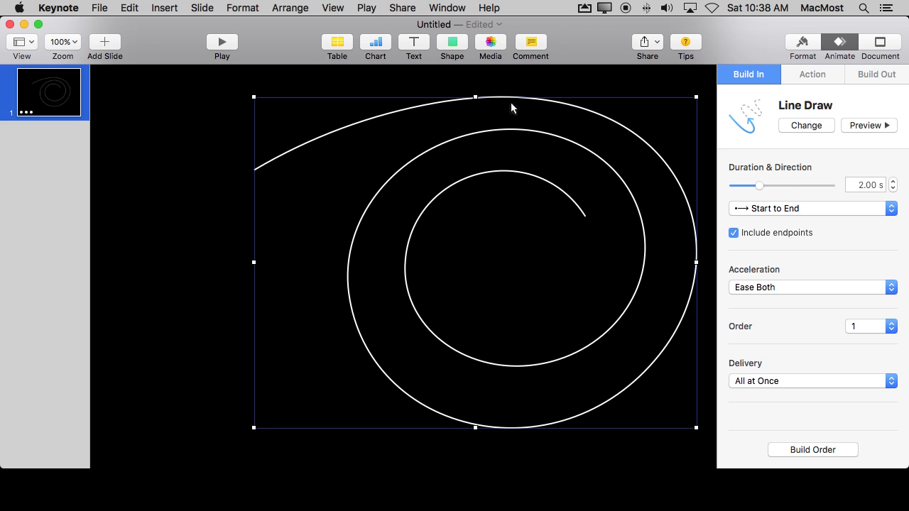
mouse_move(772, 130)
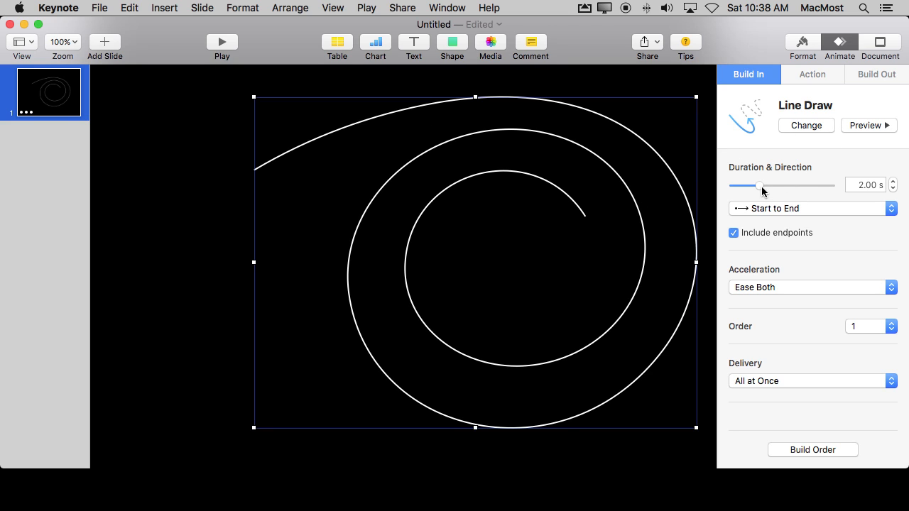
left_click_drag(761, 184, 804, 185)
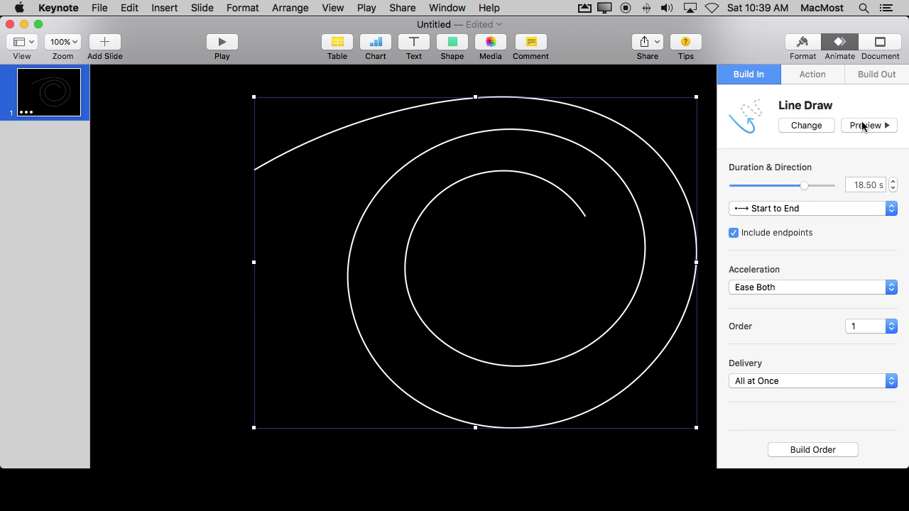
left_click(868, 125)
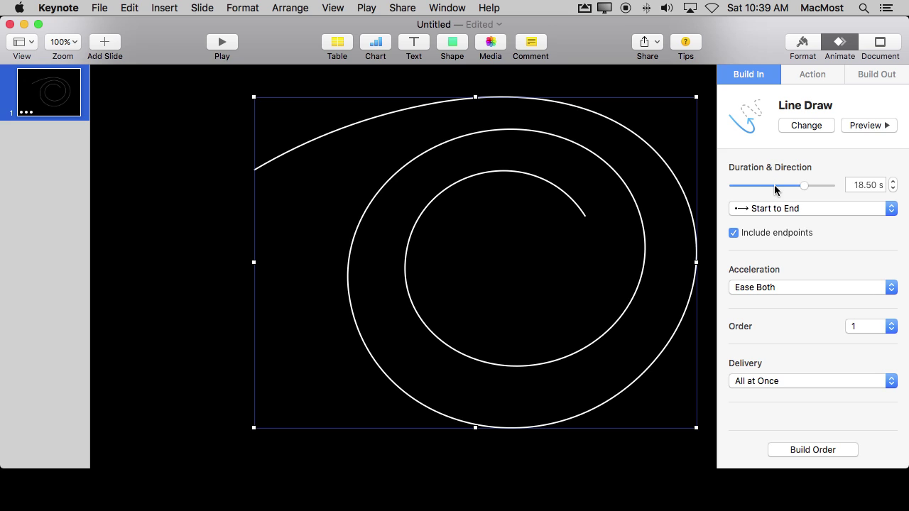
left_click_drag(804, 185, 767, 185)
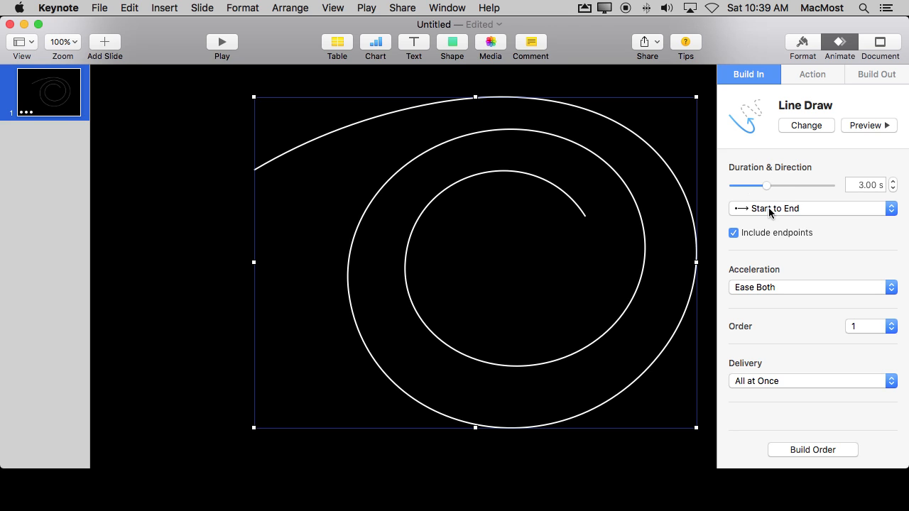
left_click(813, 207)
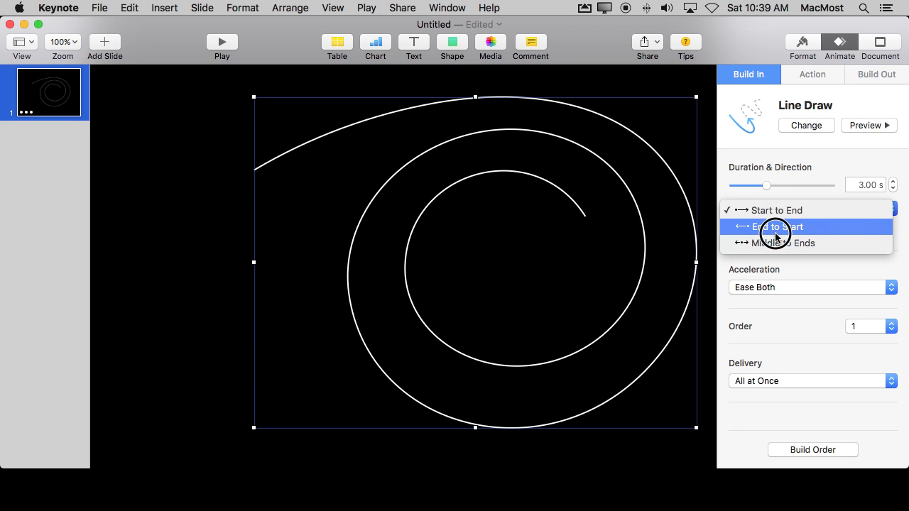
left_click(784, 243)
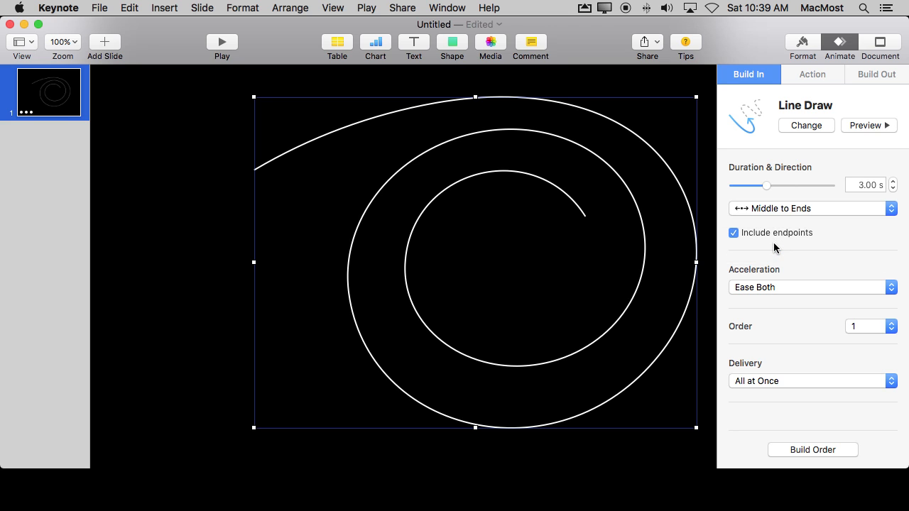
left_click(868, 125)
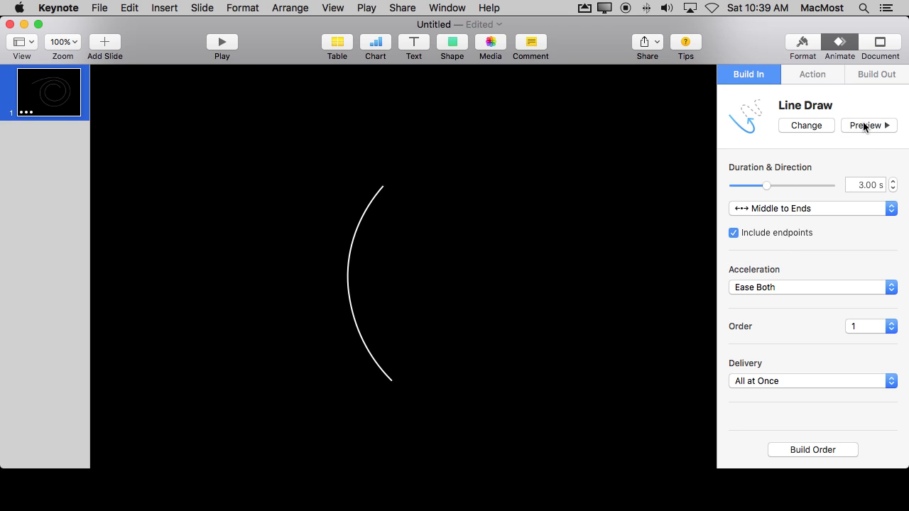
left_click(868, 125)
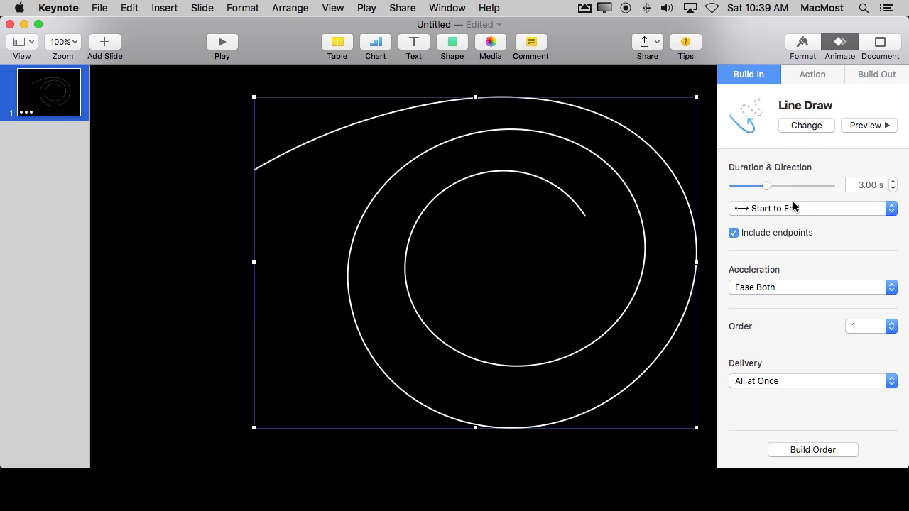
Set the spiral's build acceleration to None and preview the steady drawing
left_click(813, 287)
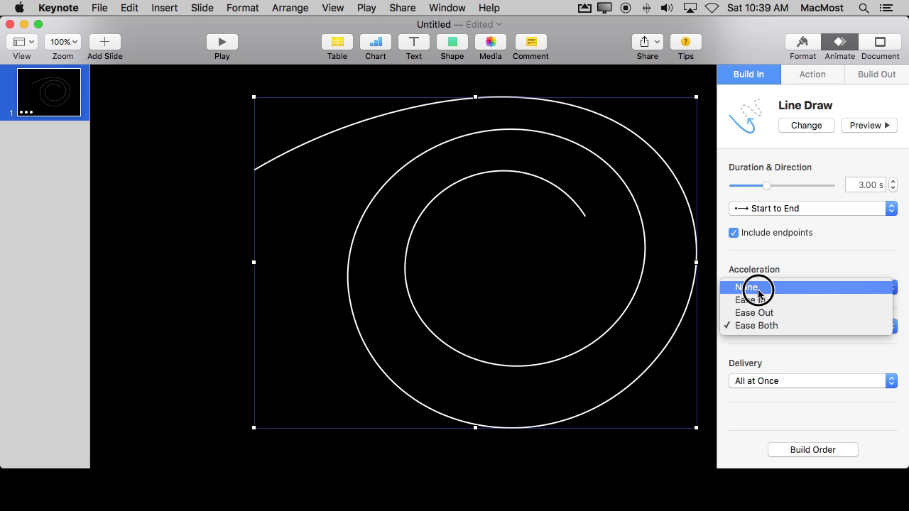
left_click(755, 325)
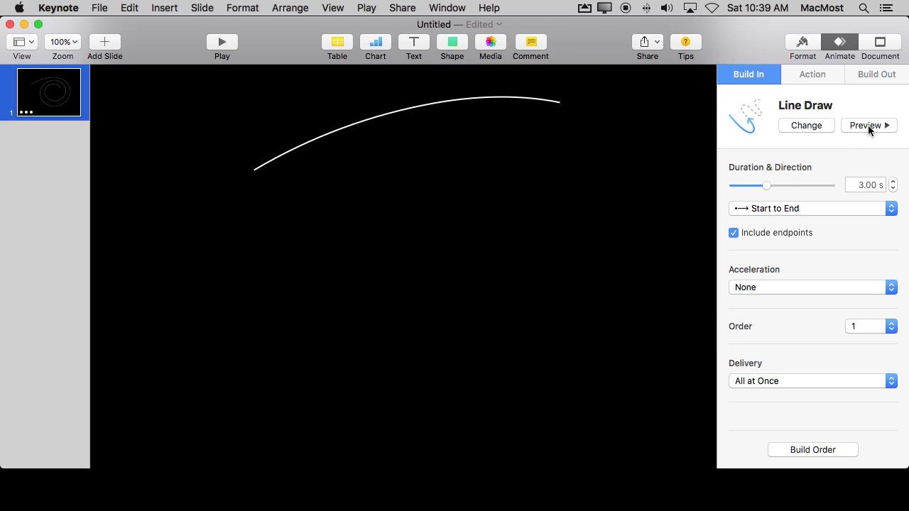
left_click(870, 125)
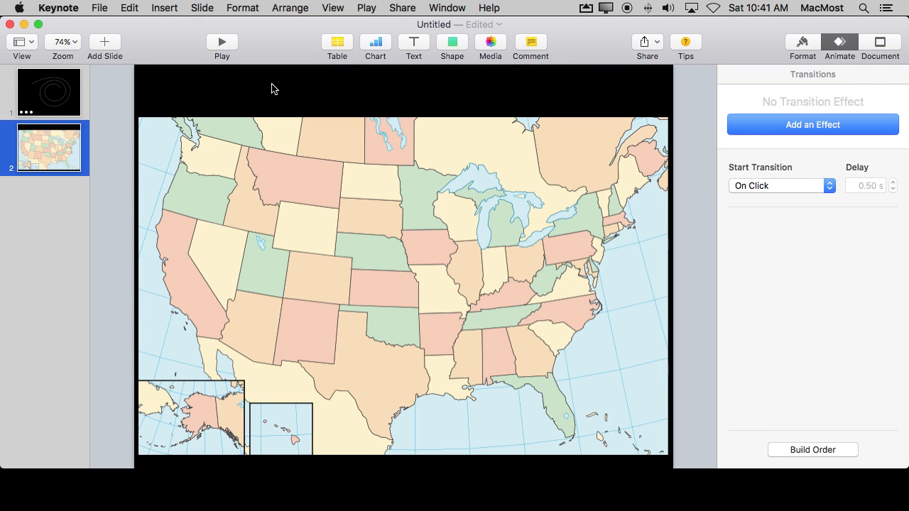
mouse_move(472, 218)
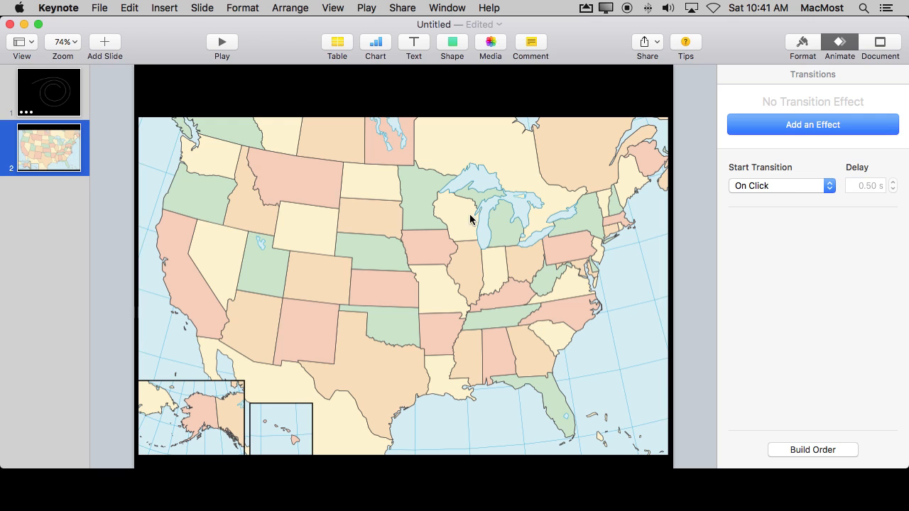
mouse_move(324, 233)
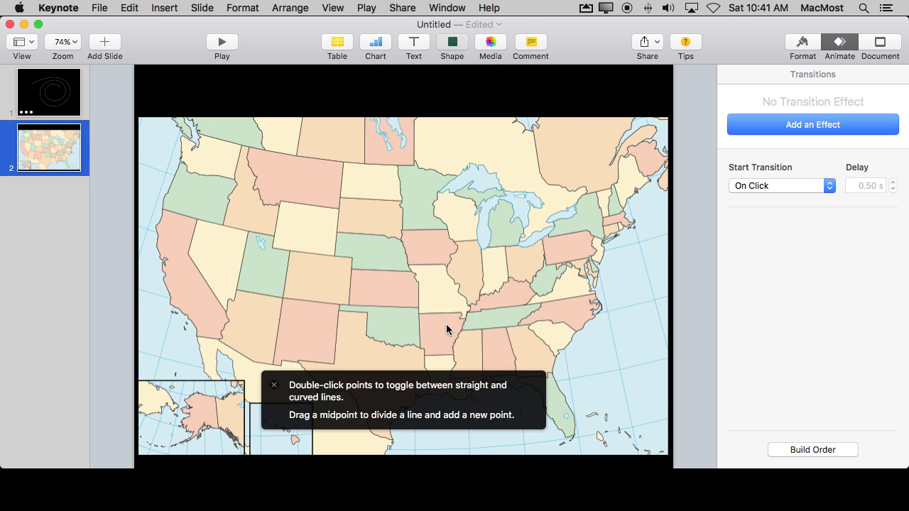
mouse_move(636, 196)
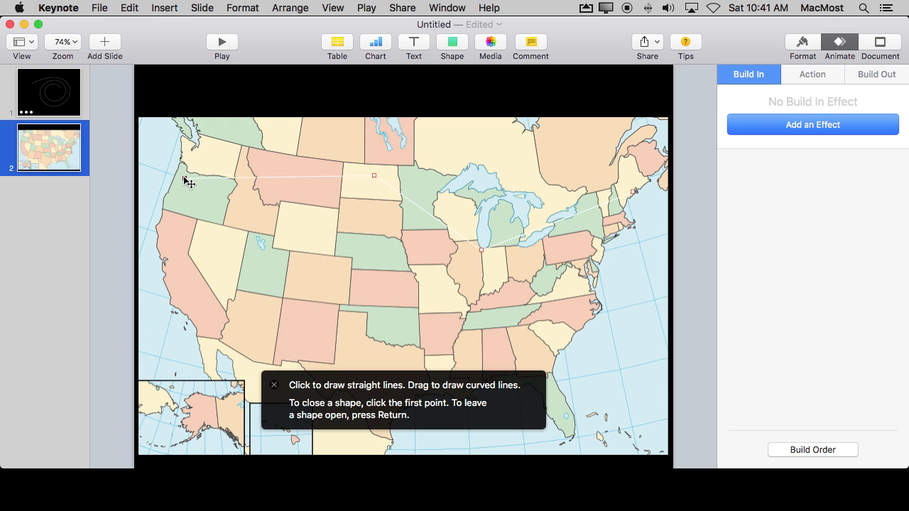
Add route points down the West Coast into southern California
left_click(202, 327)
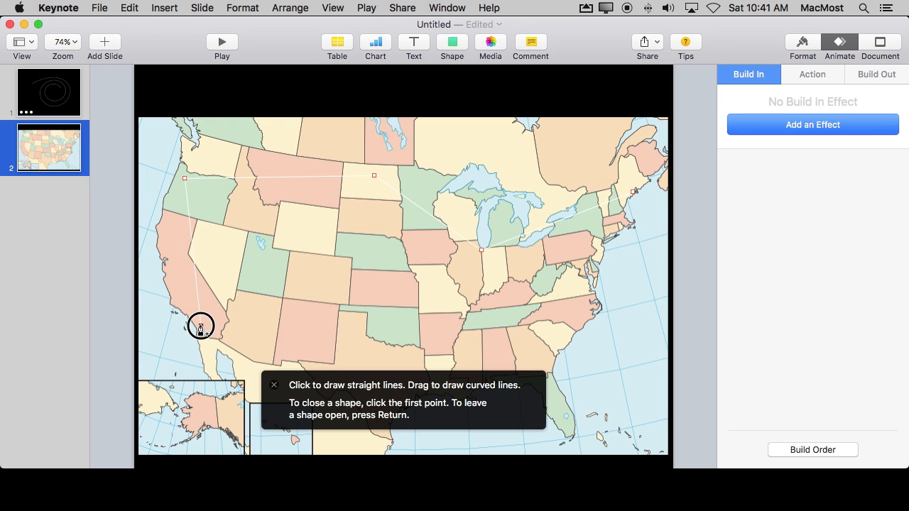
left_click(355, 334)
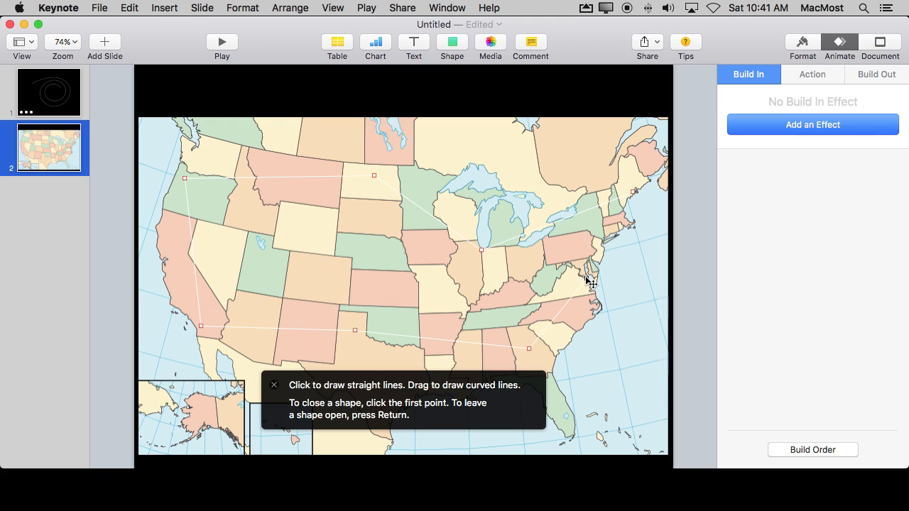
mouse_move(600, 240)
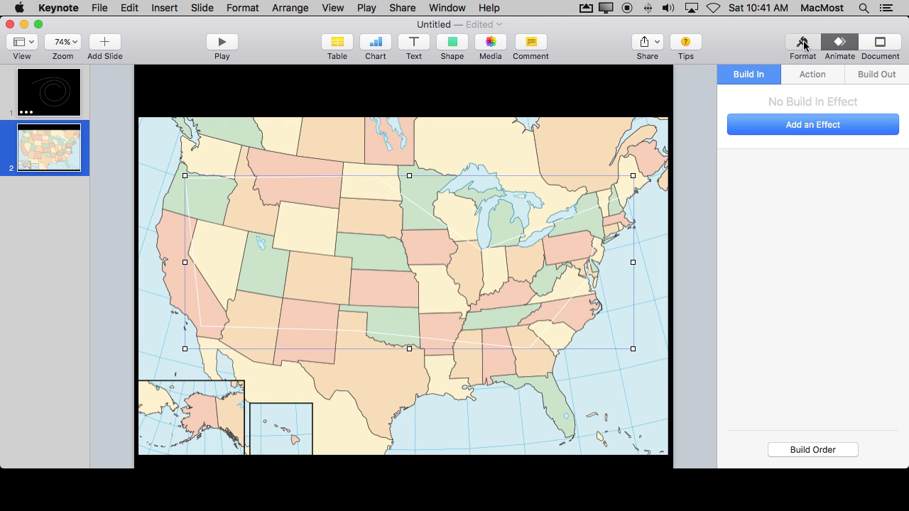
Style the selected route with the red line preset in the Format inspector
left_click(803, 41)
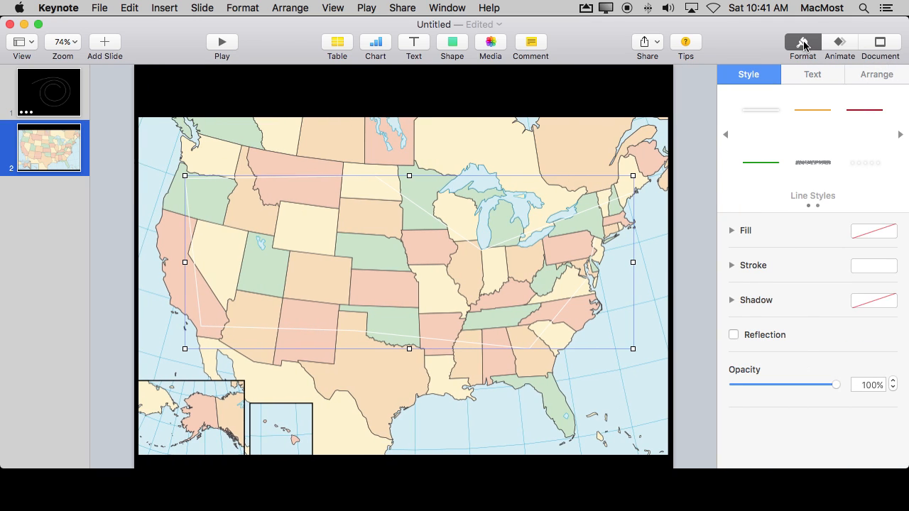
left_click(872, 111)
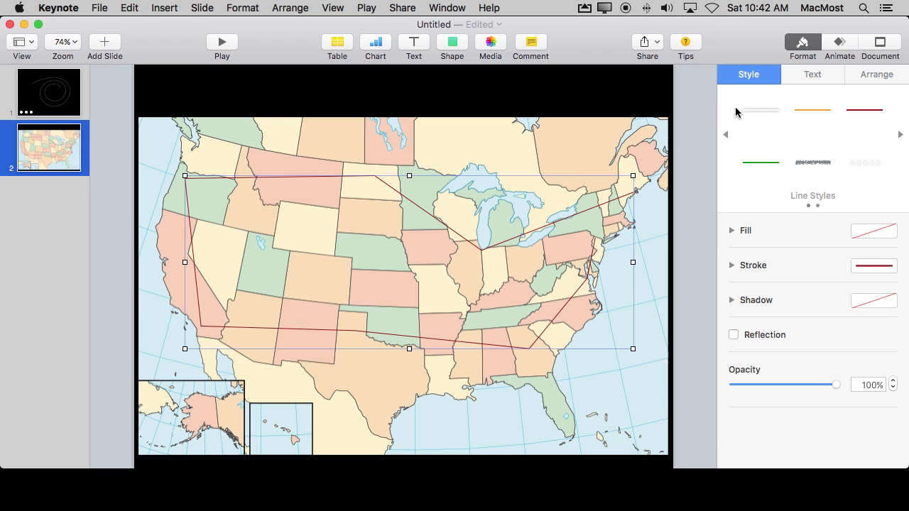
left_click(826, 41)
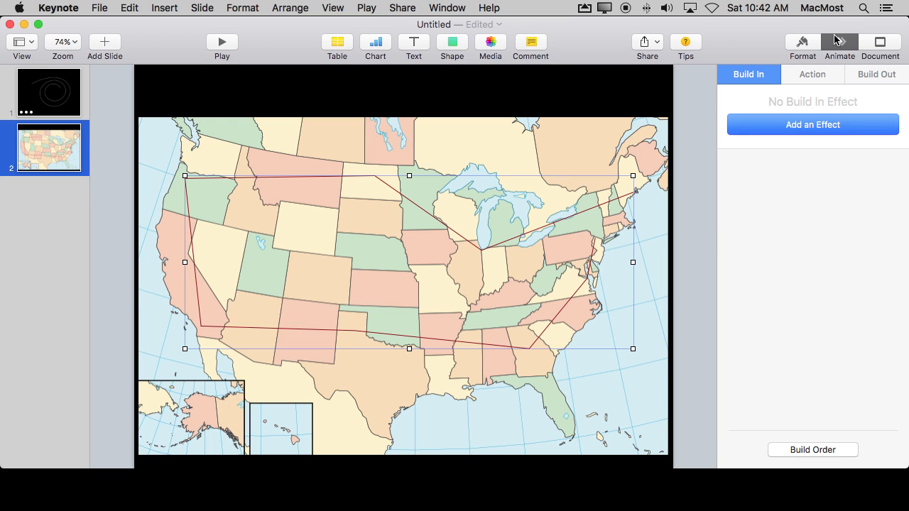
Give the route a Line Draw build with no acceleration and 5.00 s duration, then preview it
left_click(813, 125)
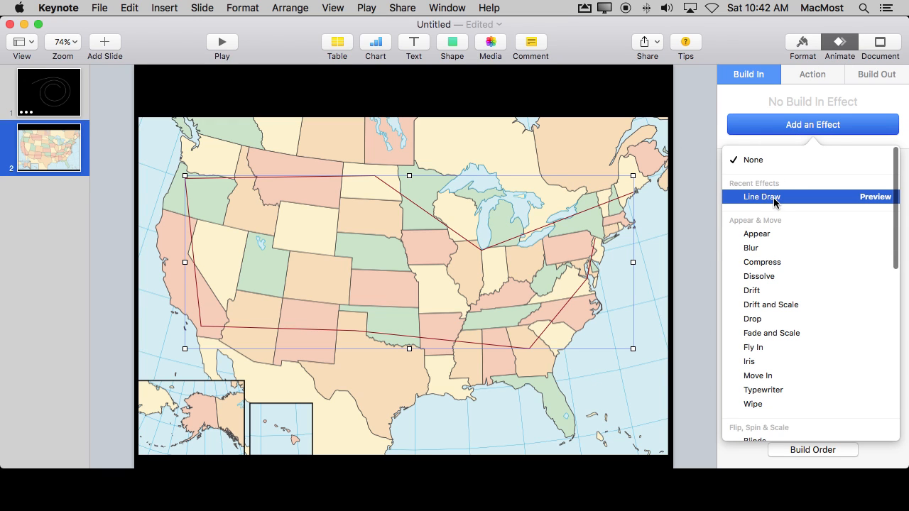
left_click(761, 196)
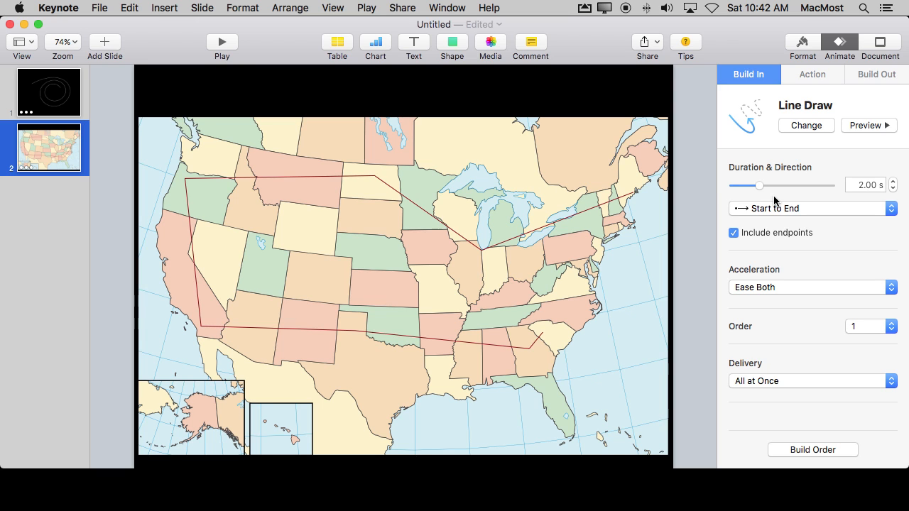
left_click(813, 287)
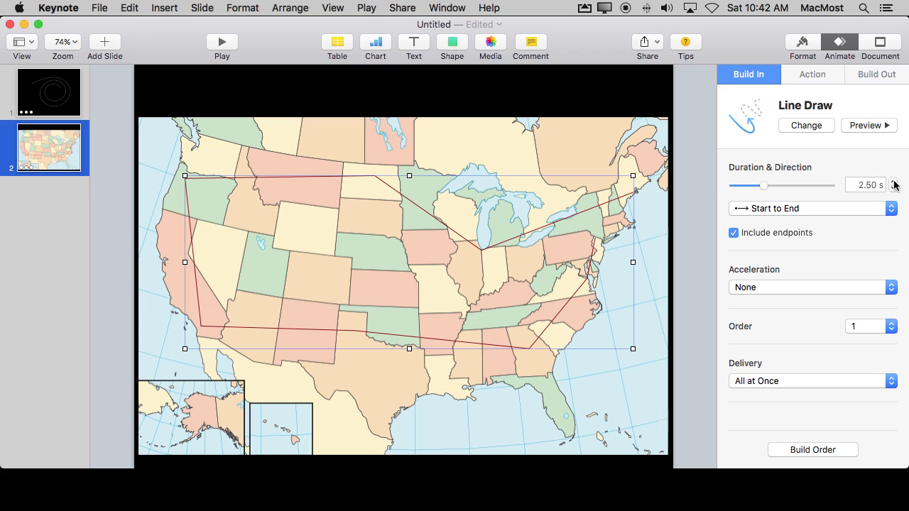
left_click(897, 182)
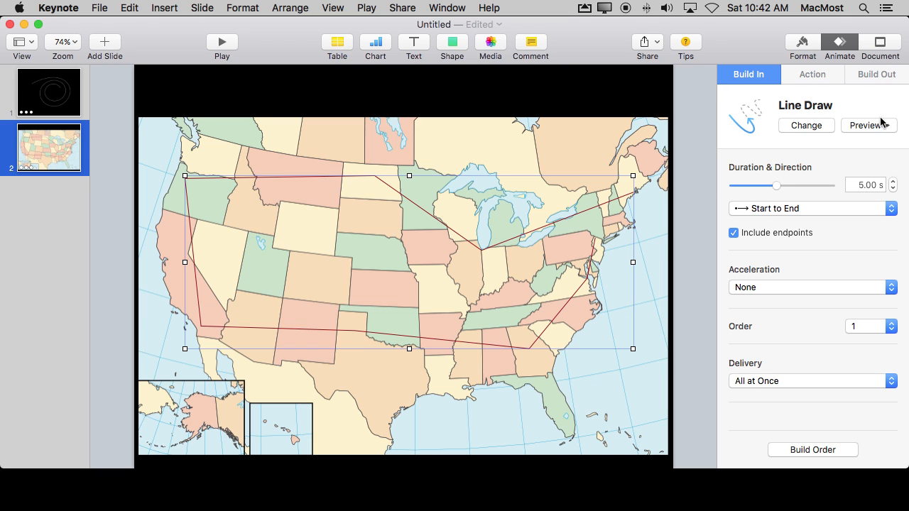
left_click(869, 125)
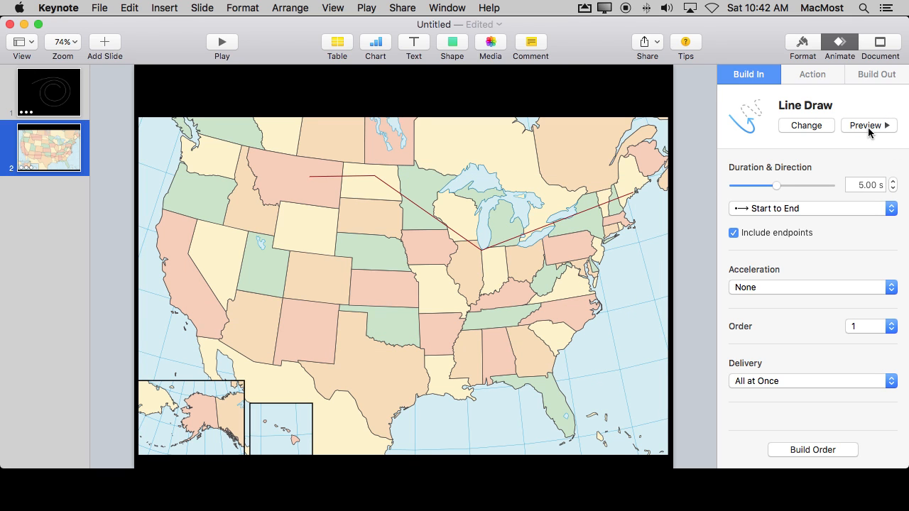
left_click(870, 125)
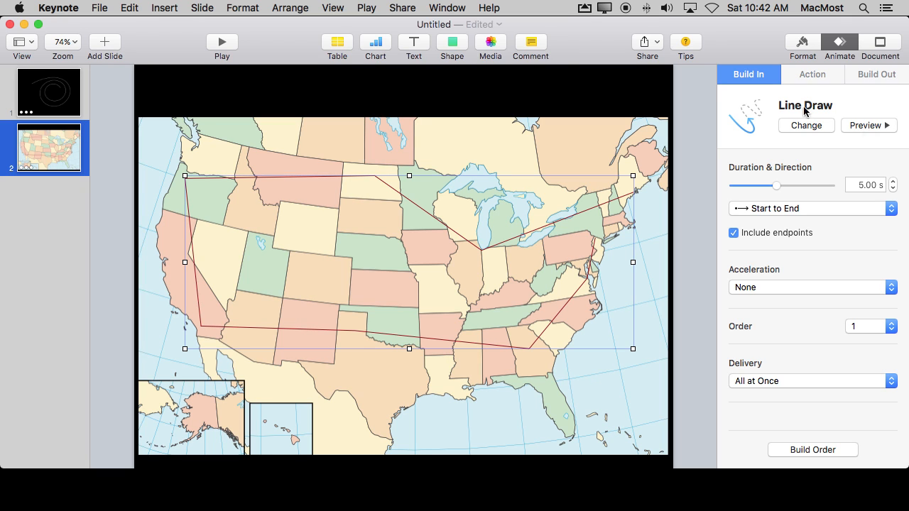
left_click(102, 8)
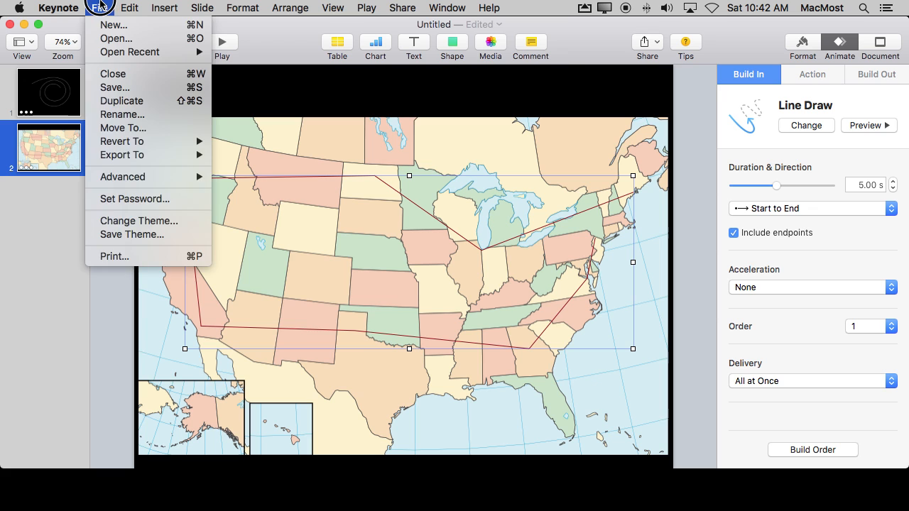
mouse_move(135, 142)
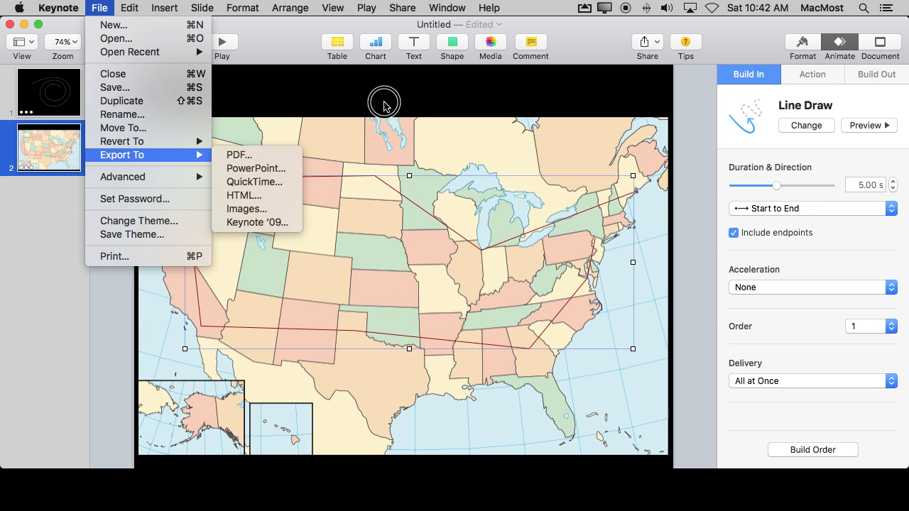
left_click(389, 294)
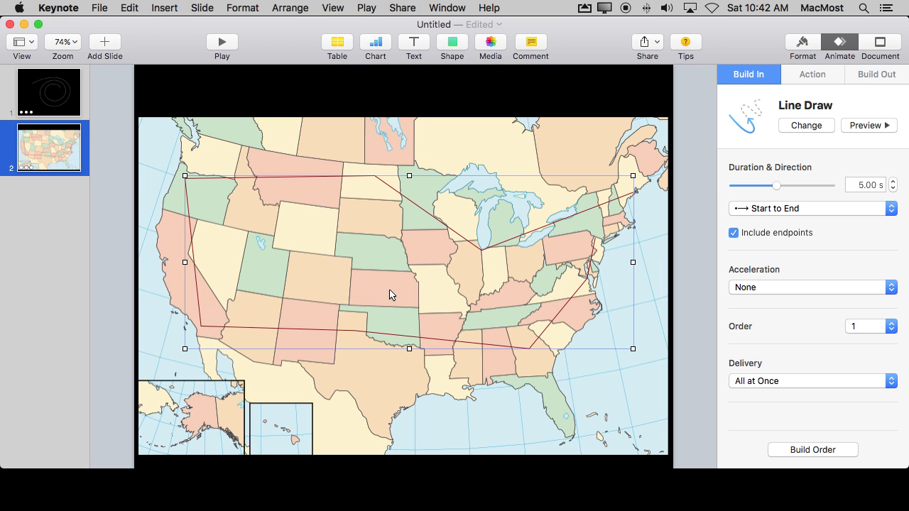